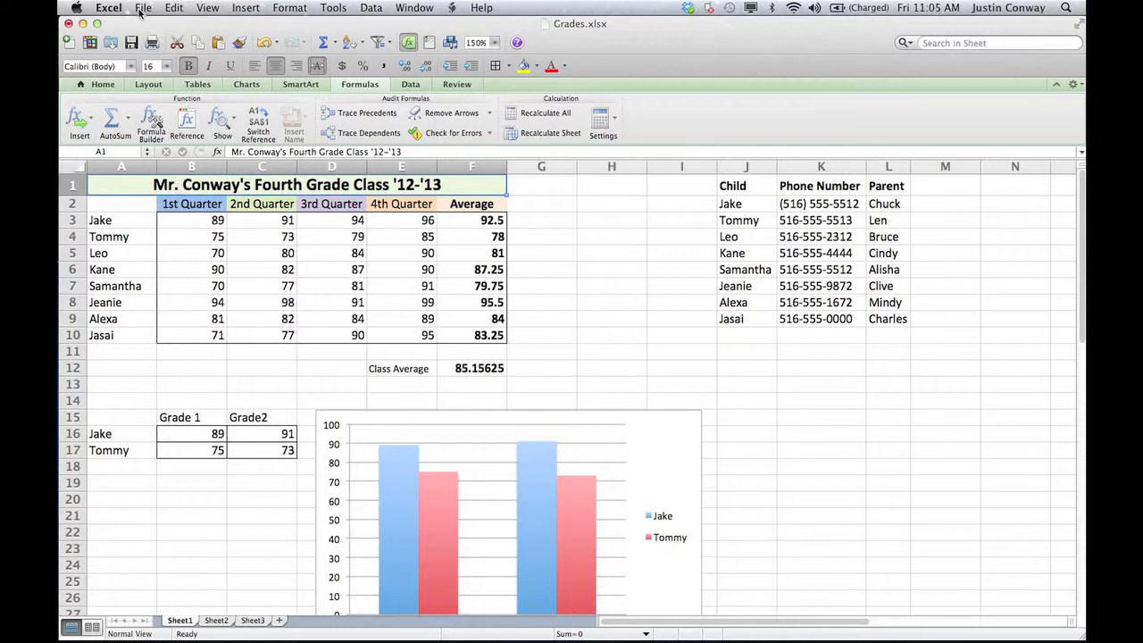
# Start Save As for the Grades workbook with Comma Separated Values (.csv) as the format
pyautogui.click(143, 7)
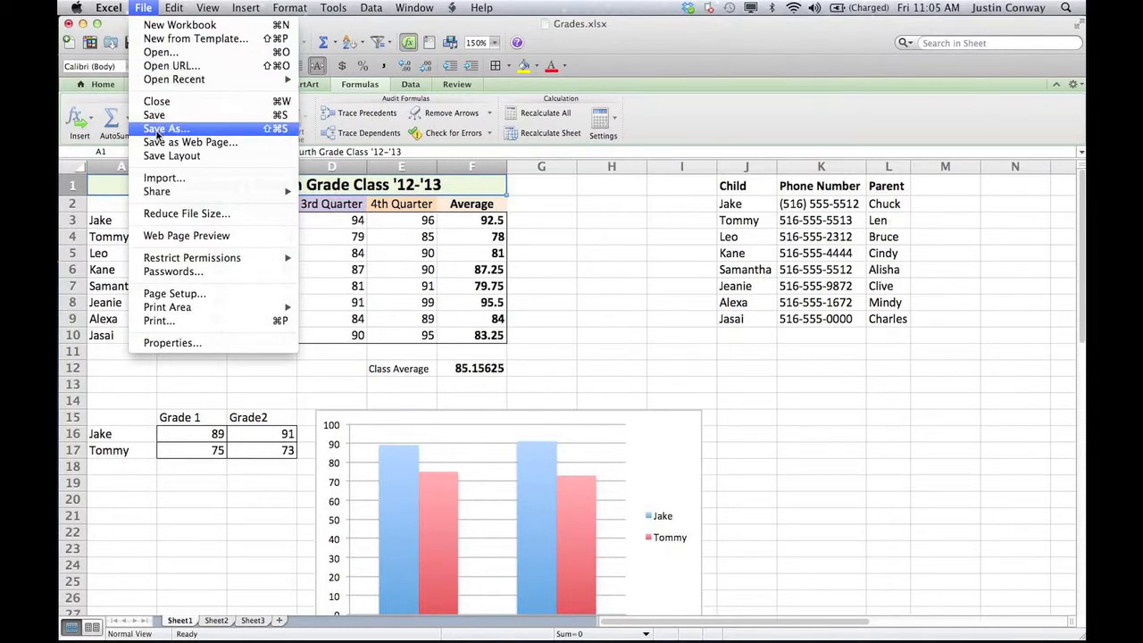
pyautogui.click(166, 128)
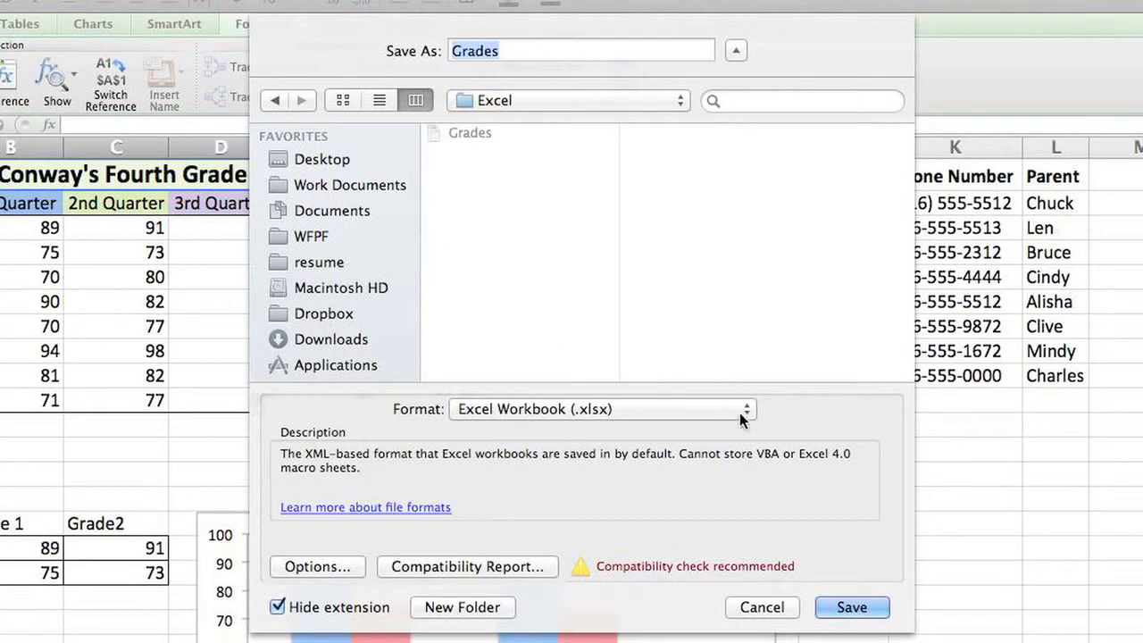
pyautogui.click(601, 409)
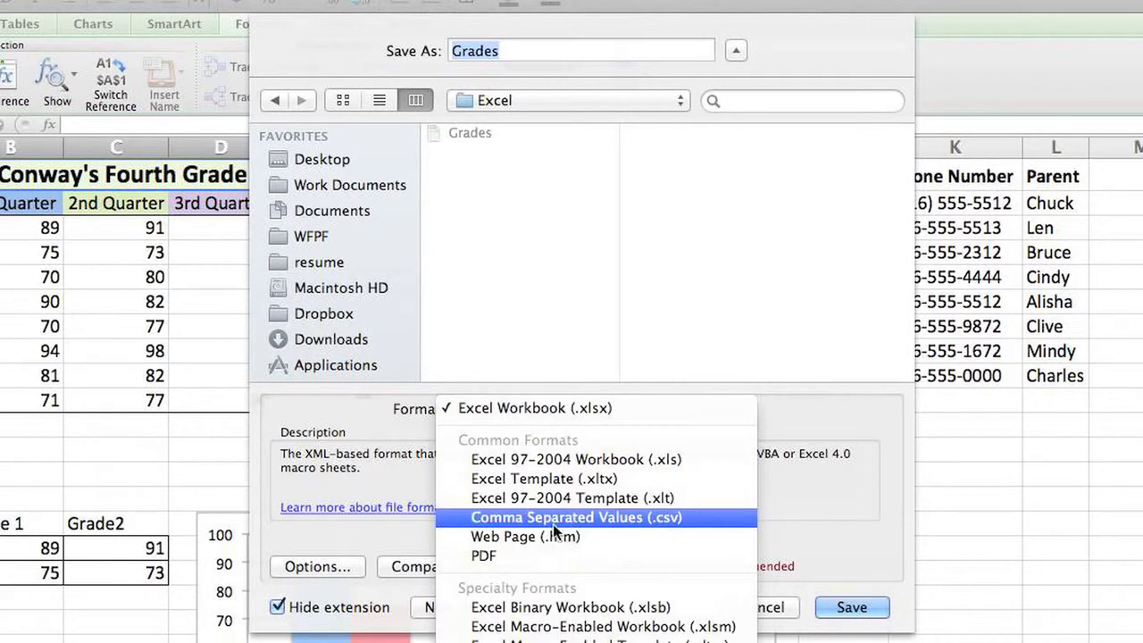
pyautogui.click(574, 517)
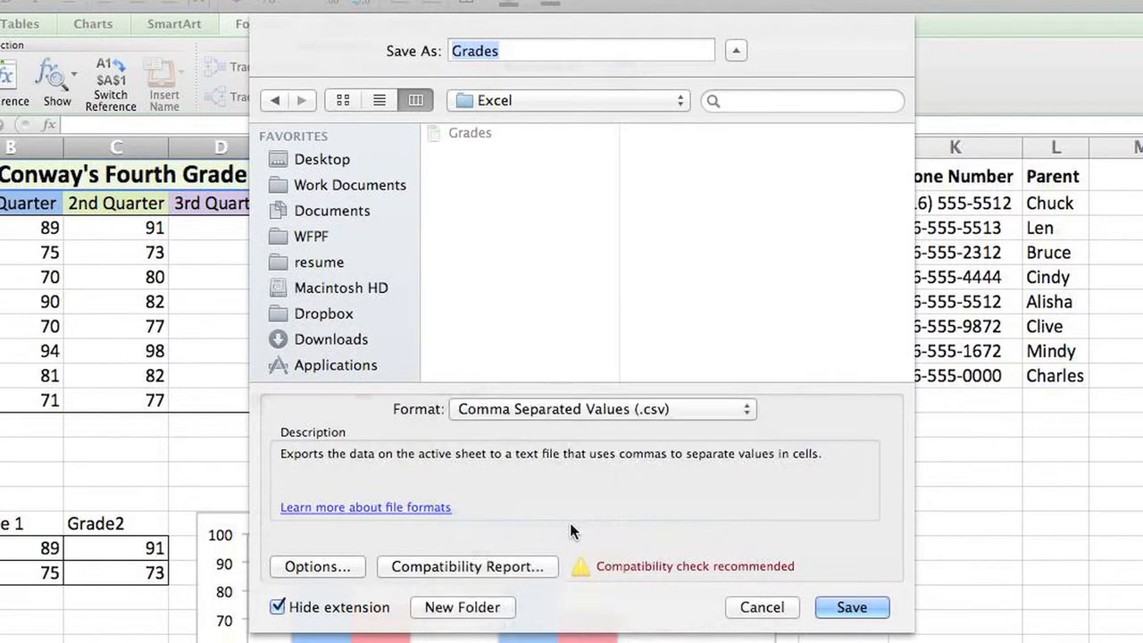
pyautogui.moveTo(490, 166)
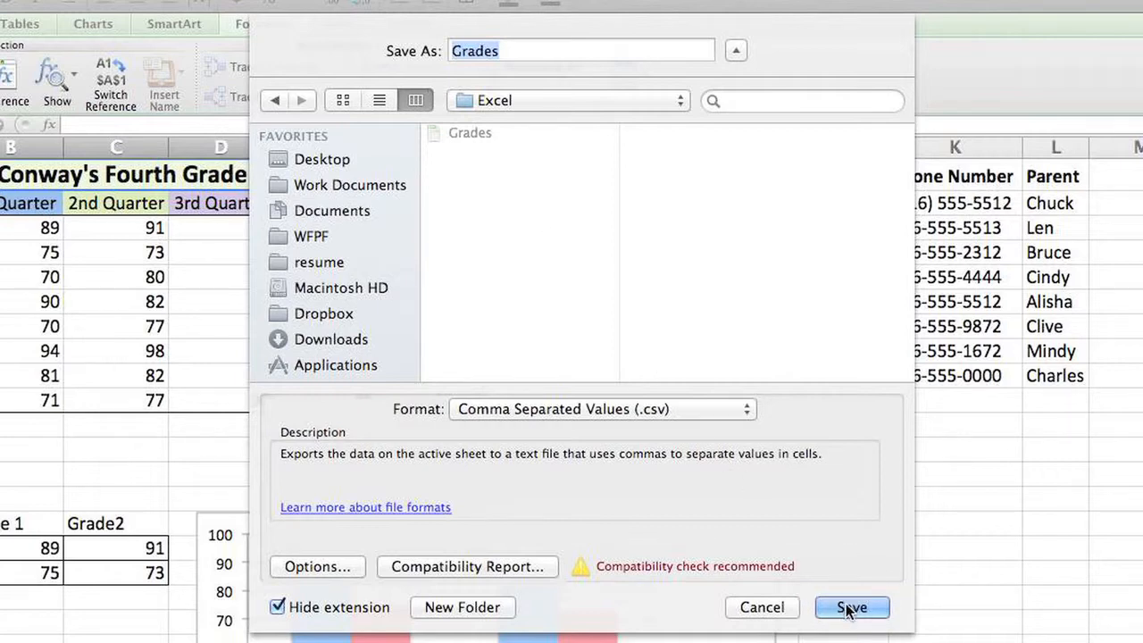
# Save as Grades.csv, keeping only the active sheet at the multiple-sheets warning
pyautogui.click(851, 607)
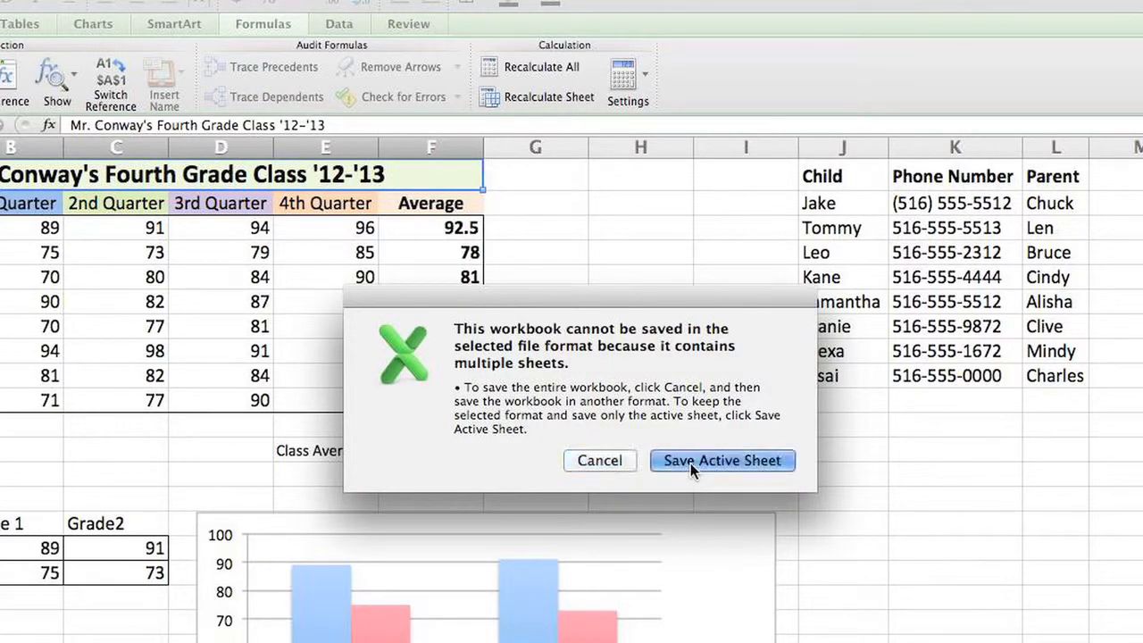
pyautogui.click(722, 460)
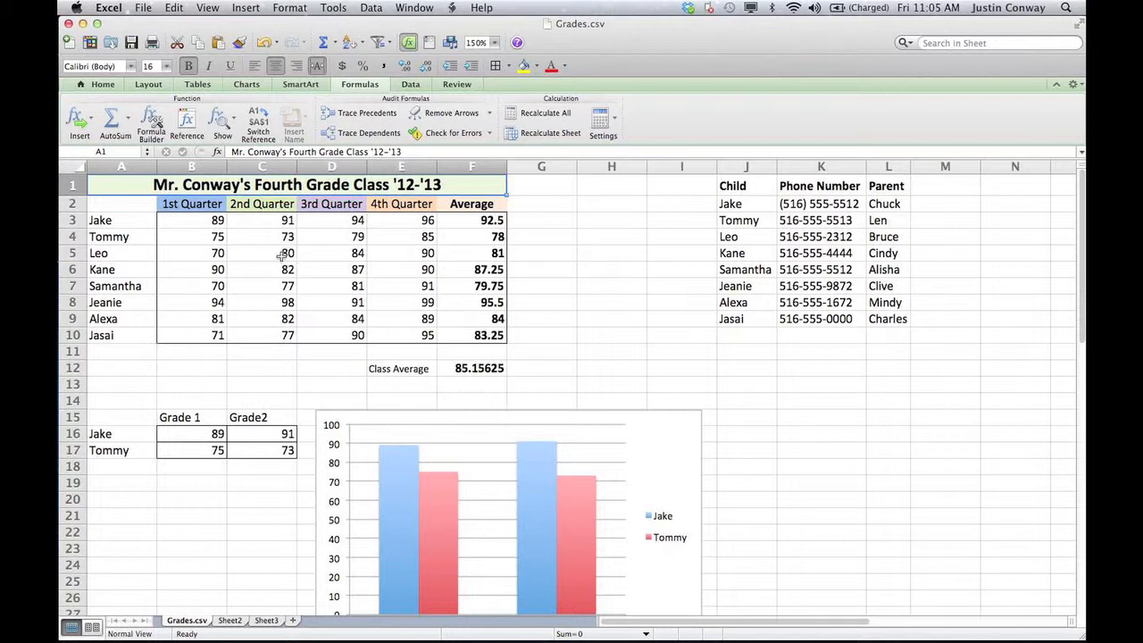
pyautogui.moveTo(447, 299)
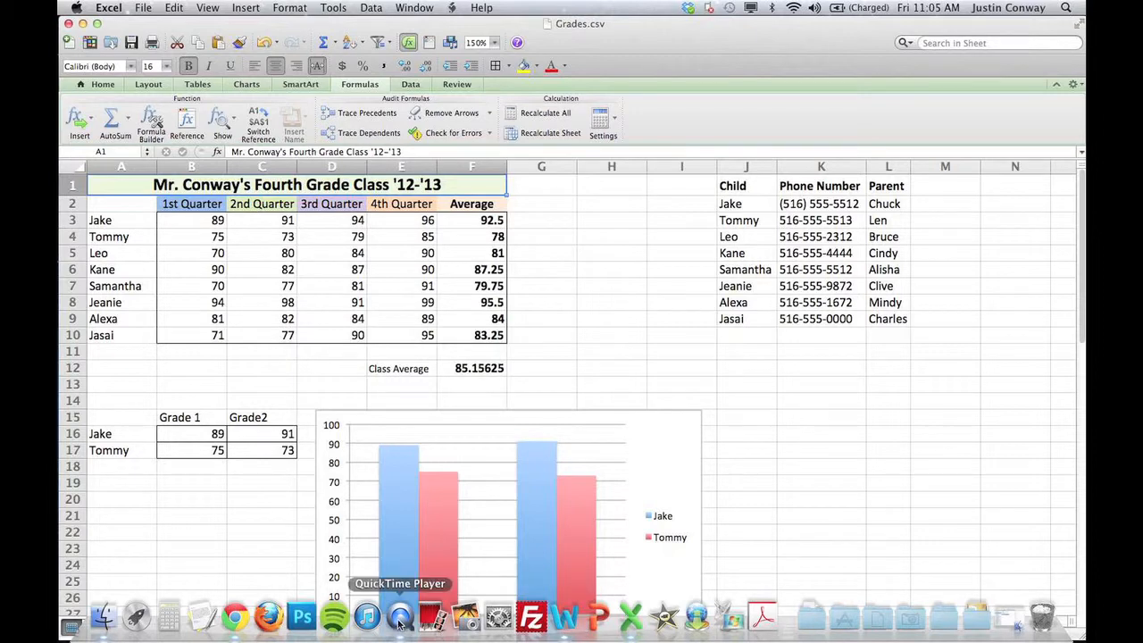
# Launch Chrome and search for 'excel quickbooks toolkit'
pyautogui.click(234, 616)
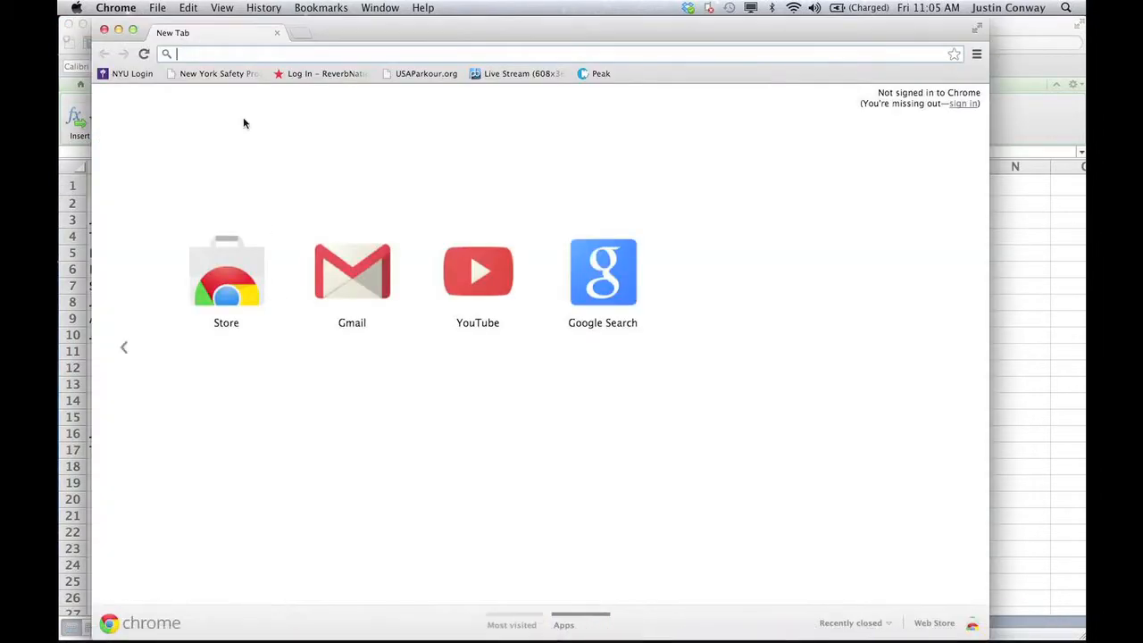
pyautogui.moveTo(175, 171)
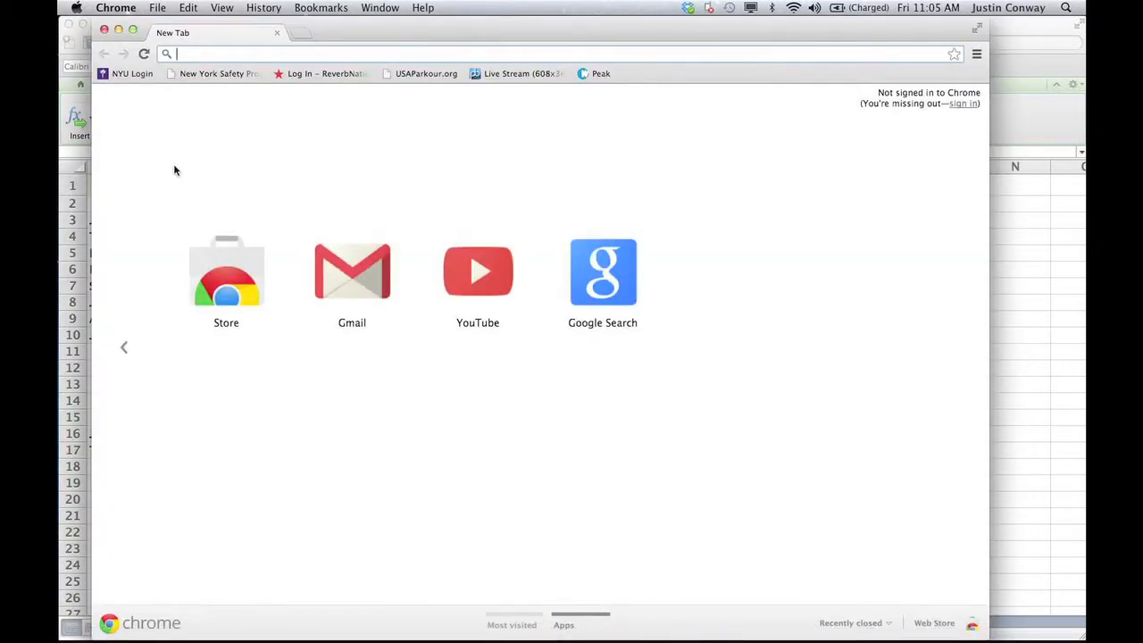
pyautogui.write('excel')
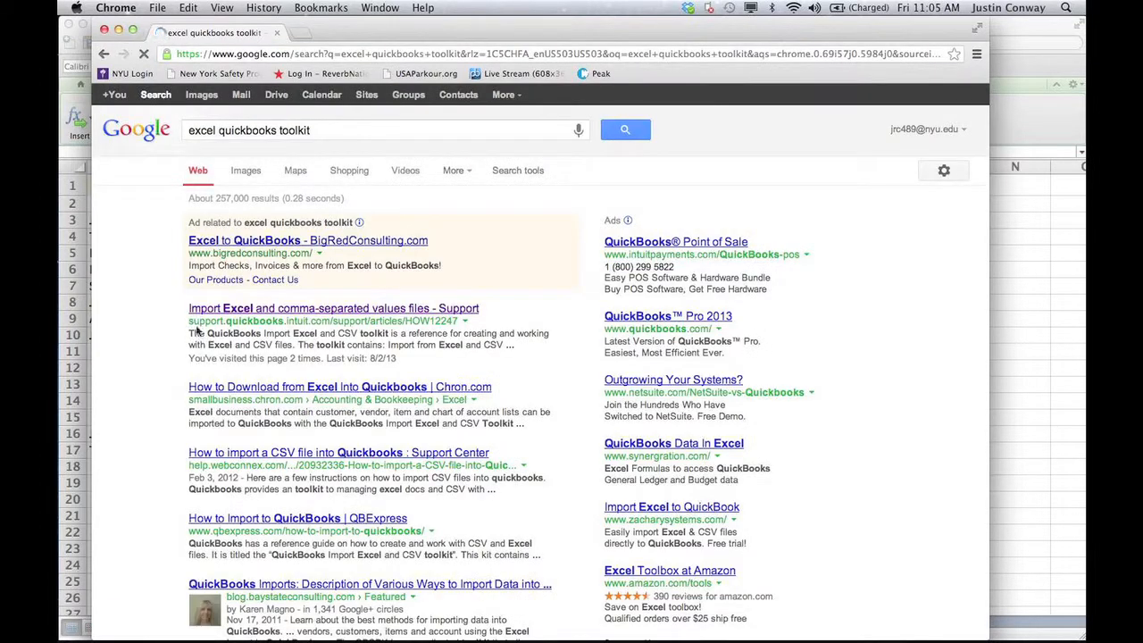
pyautogui.click(333, 308)
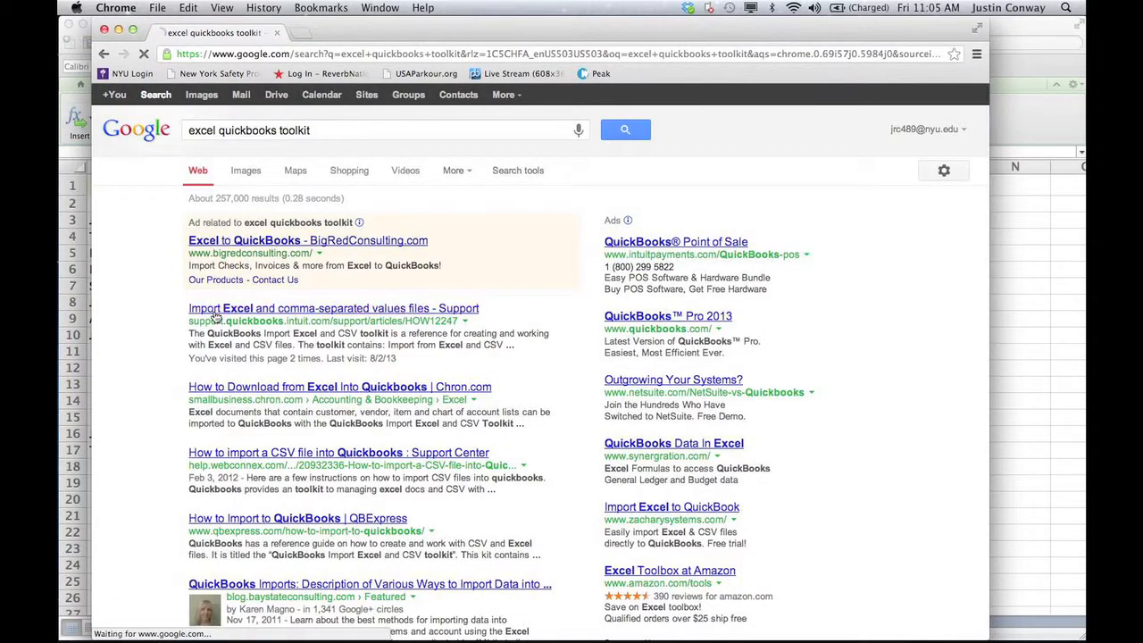
# Open the 'Import Excel and comma-separated values files' article and scroll to the toolkit instructions
pyautogui.click(333, 308)
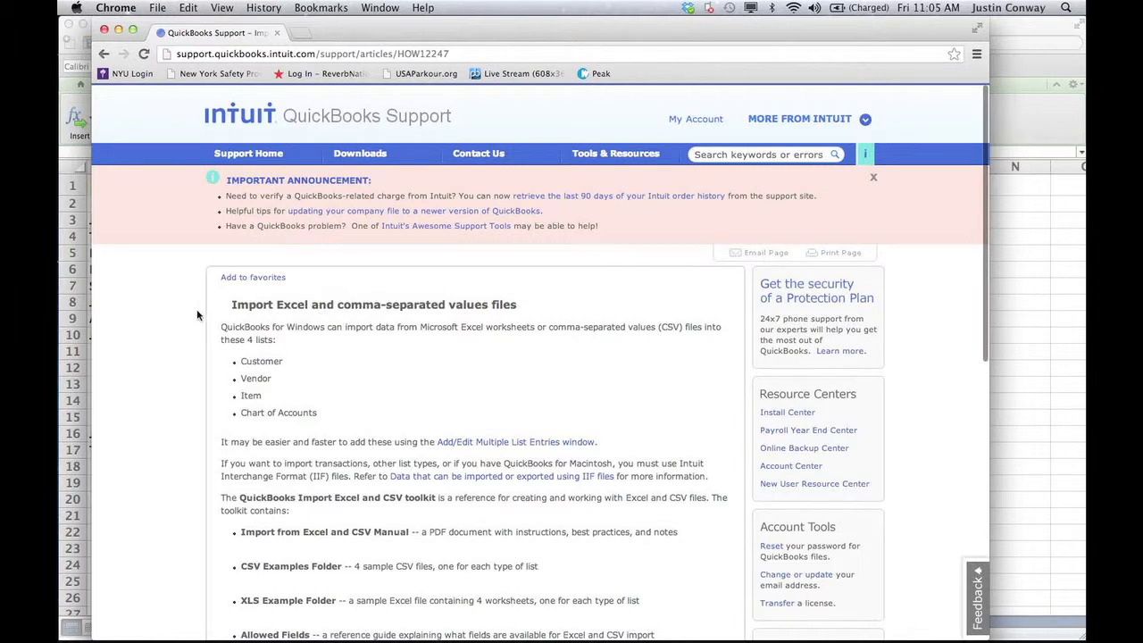
pyautogui.scroll(-3)
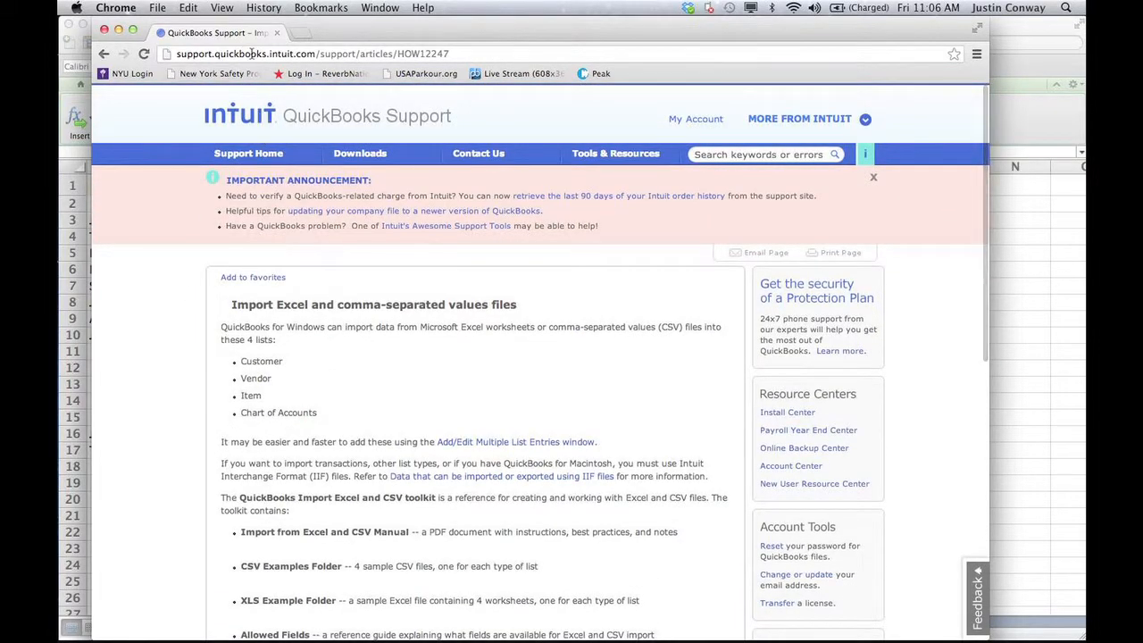
pyautogui.scroll(-3)
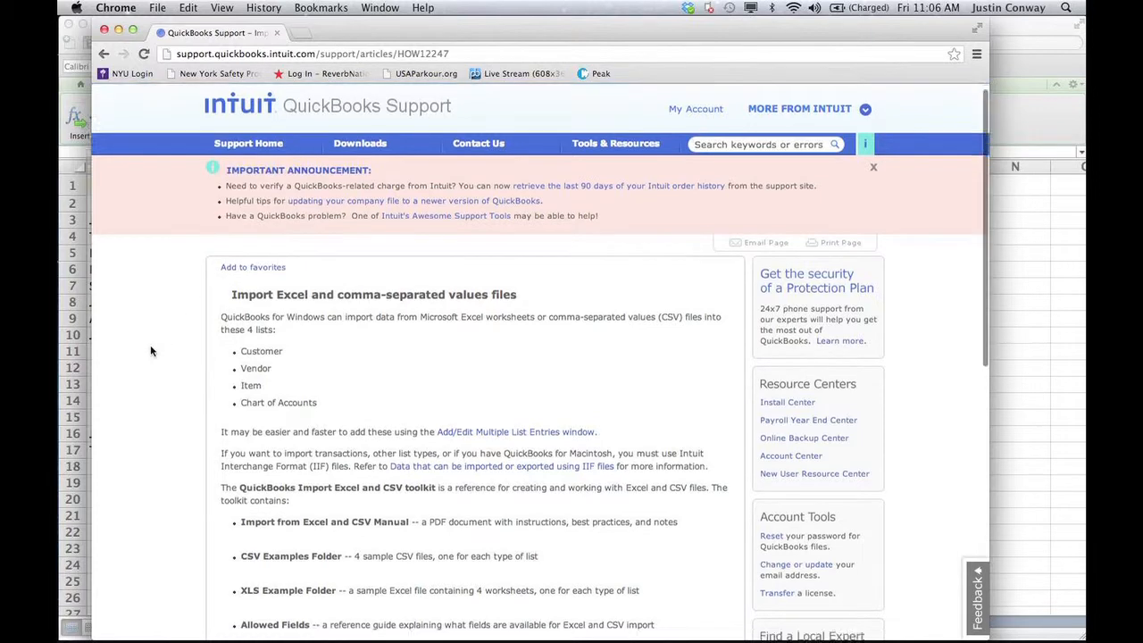
pyautogui.scroll(-3)
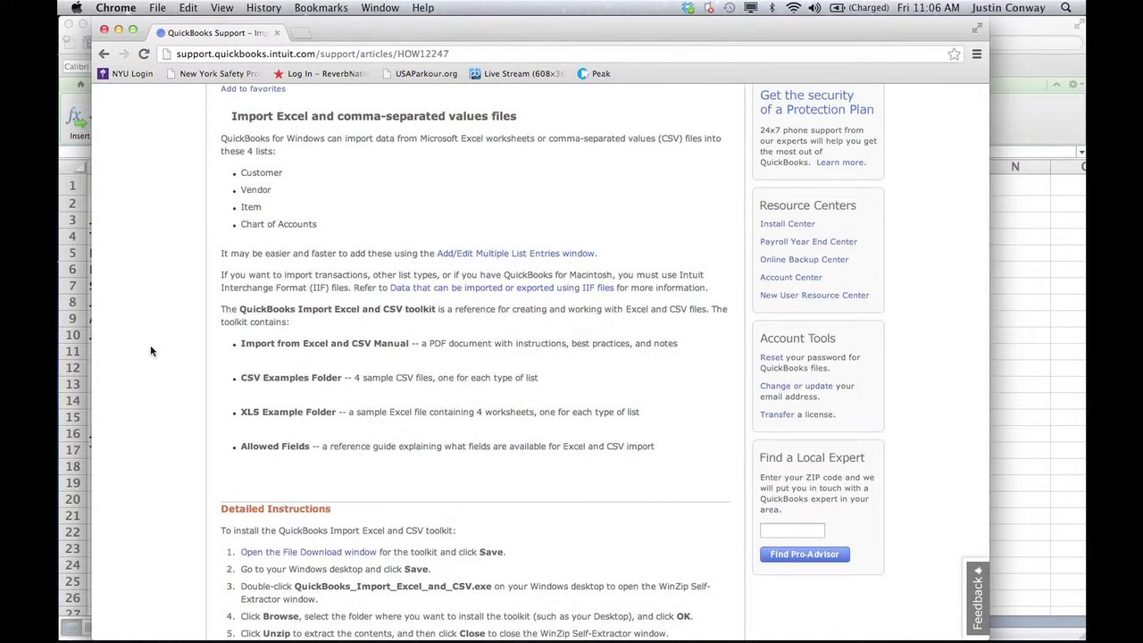
pyautogui.moveTo(154, 336)
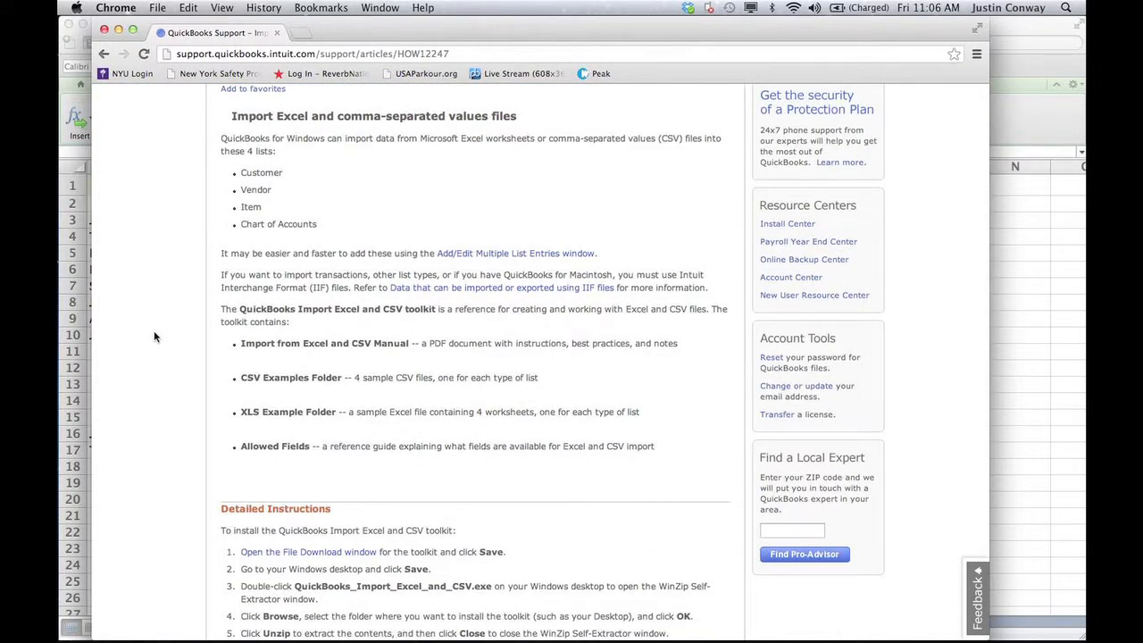
pyautogui.moveTo(192, 187)
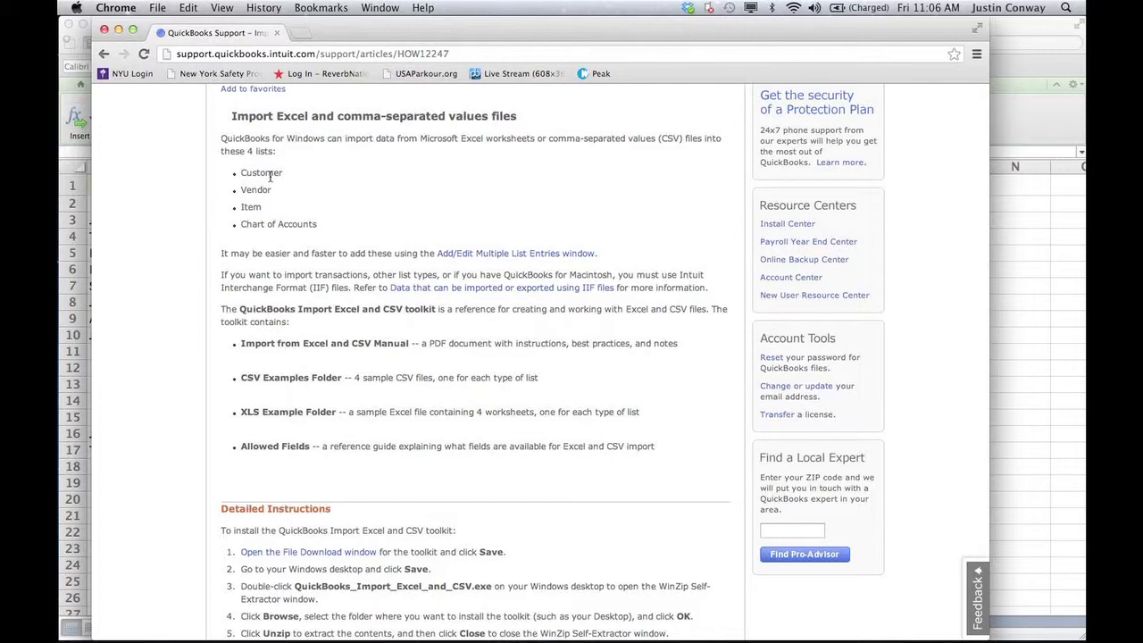
pyautogui.moveTo(273, 240)
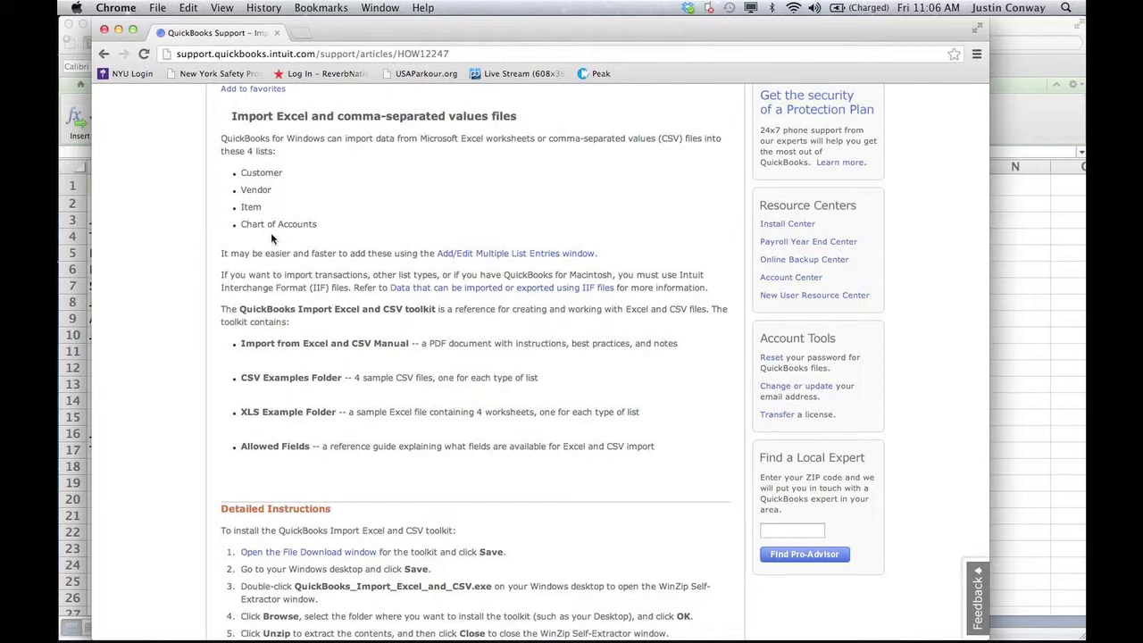